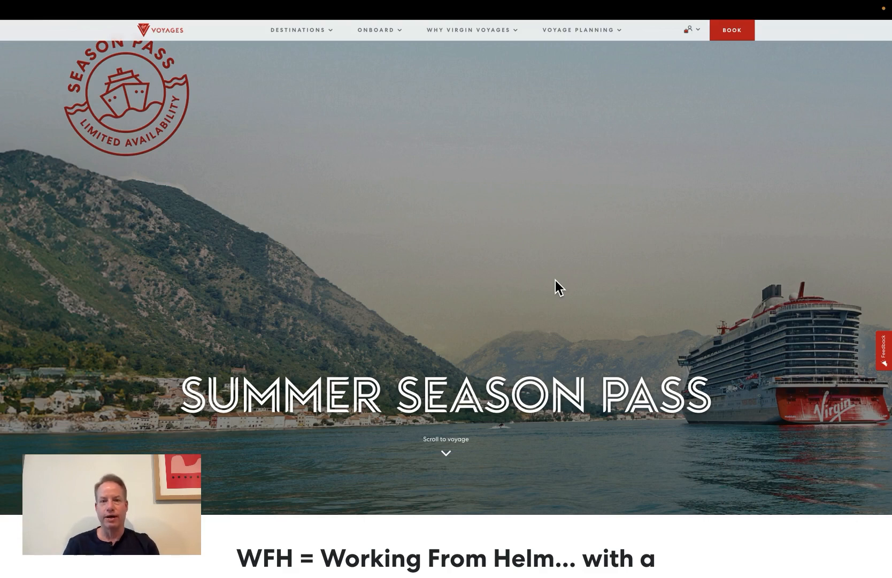
mouse_move(556, 298)
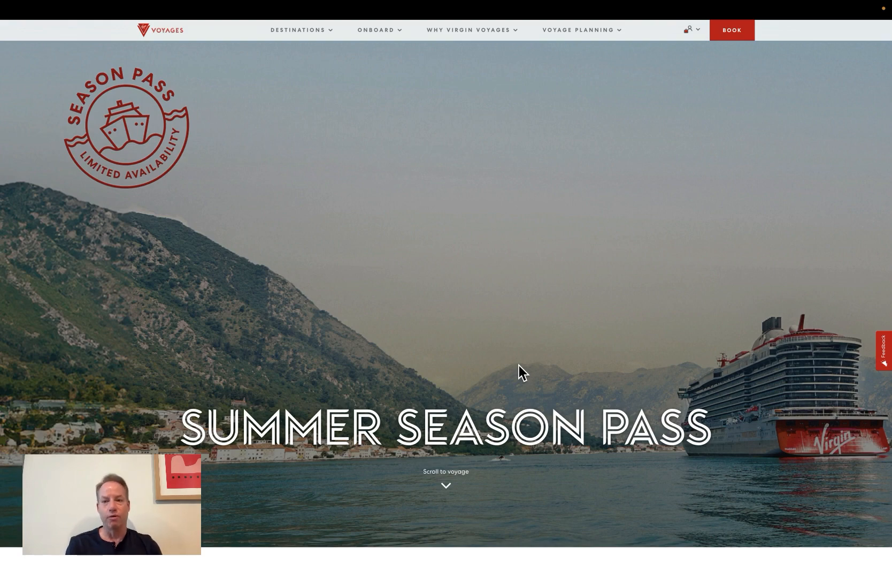
Scroll past the hero banner to the 'WFH = Working From Helm' intro and $9990-for-two starting price.
scroll("down", 3)
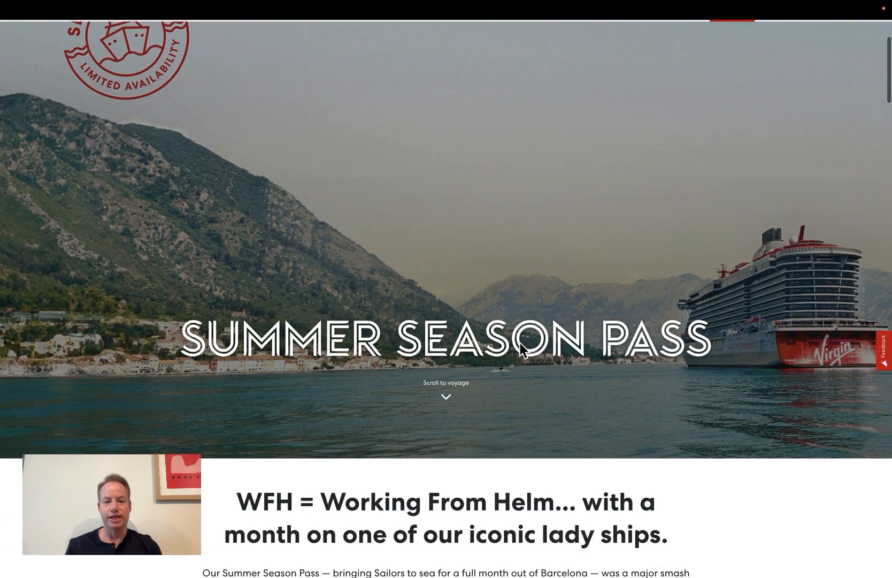
scroll("down", 3)
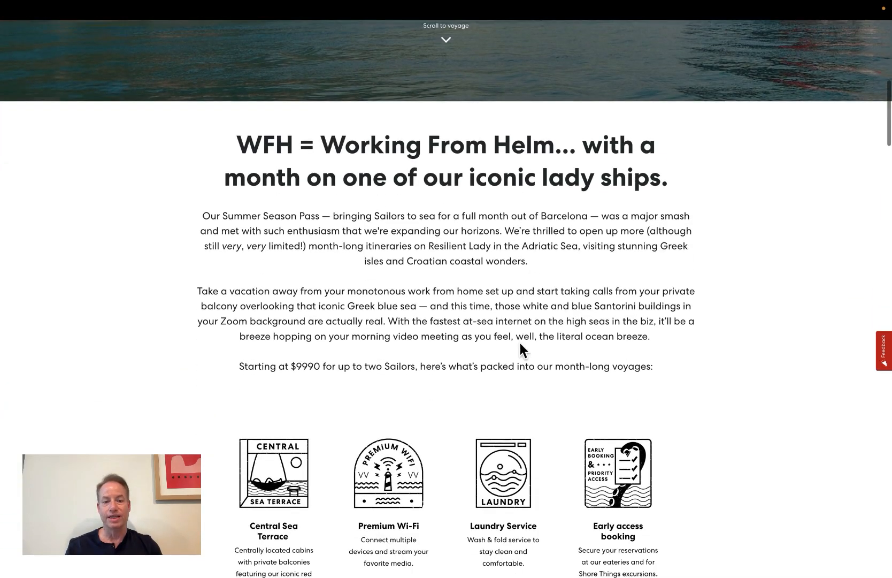
mouse_move(314, 372)
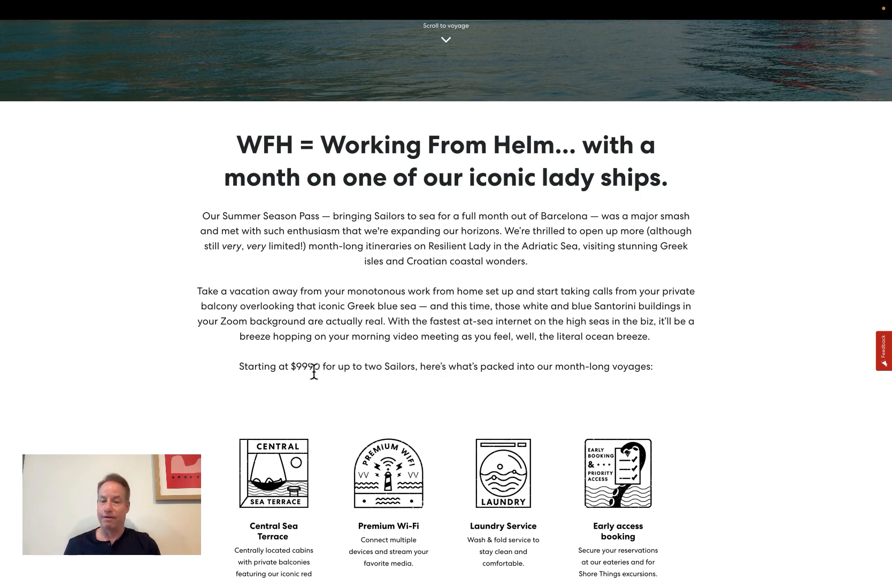
scroll("down", 3)
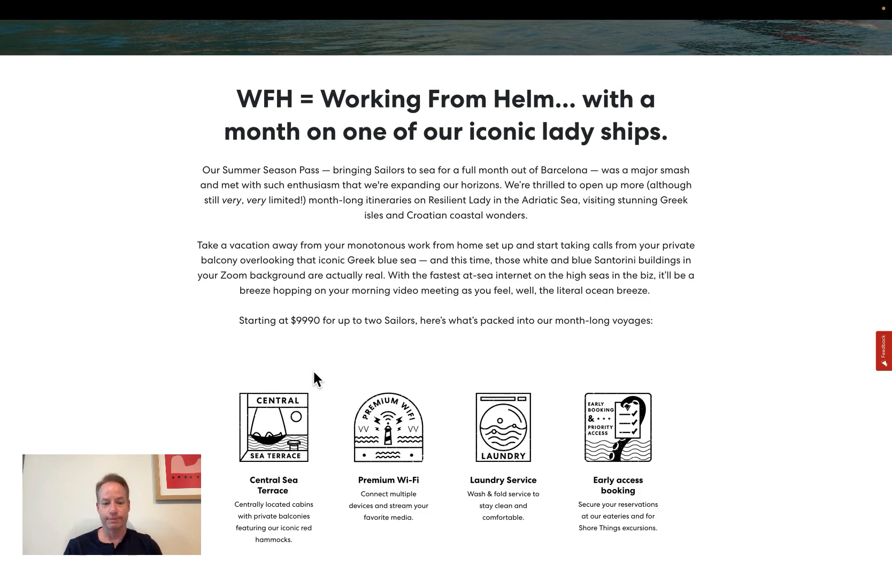
Scroll to the perks grid showing all eight included amenities through Welcome bubbles.
scroll("down", 3)
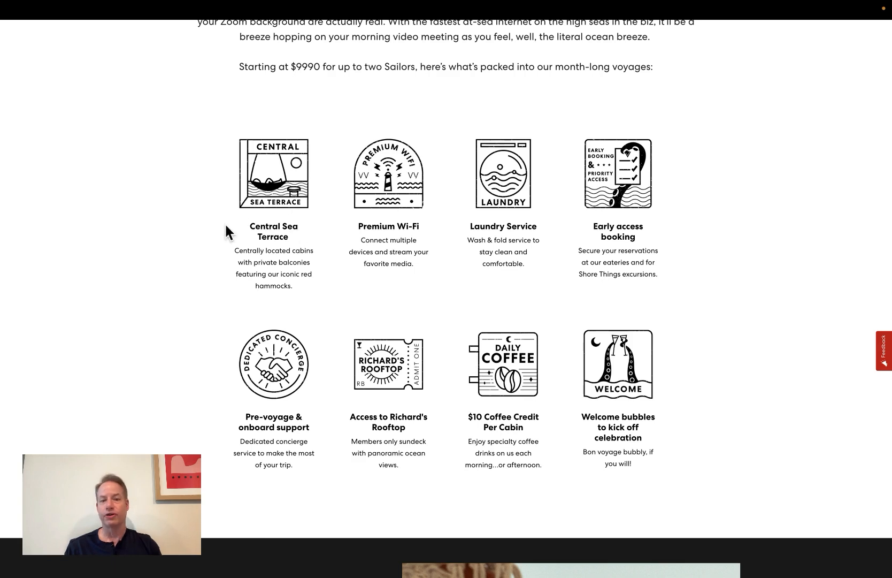
mouse_move(187, 265)
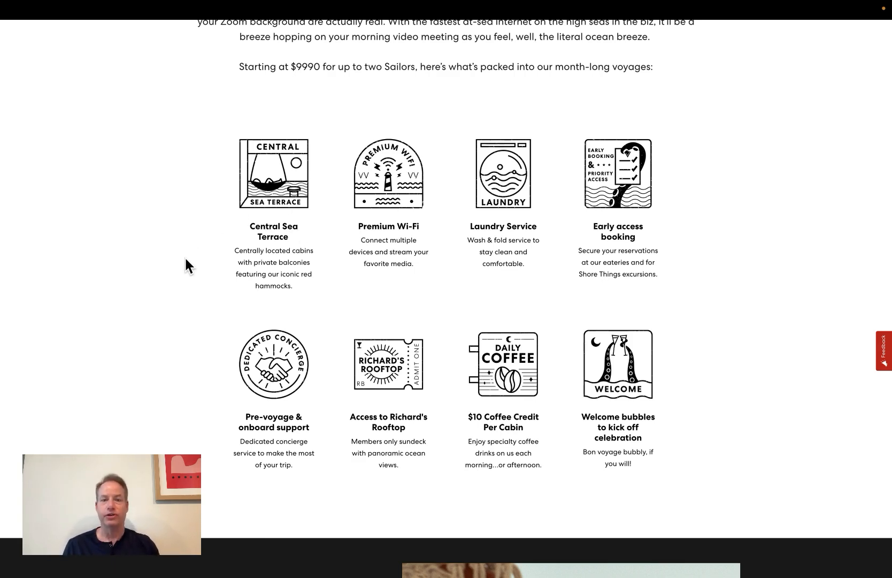
mouse_move(404, 197)
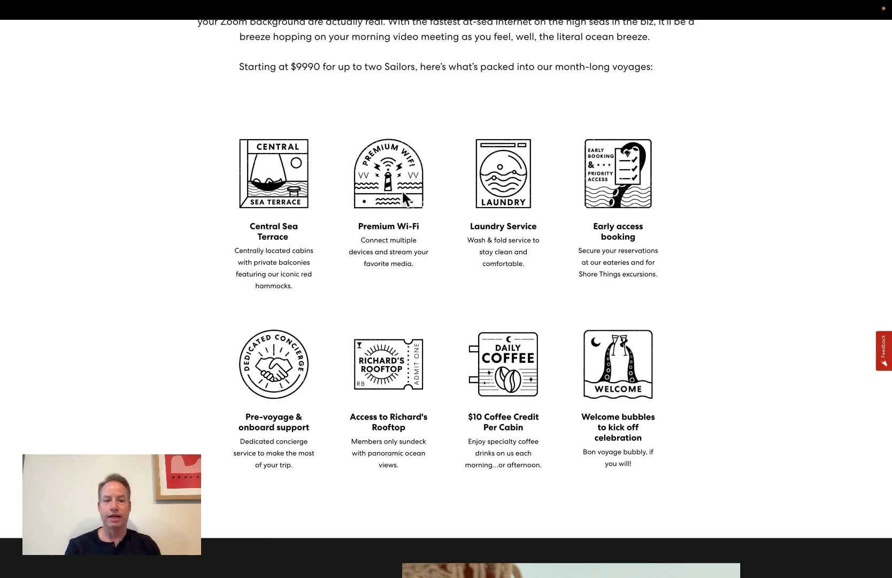
mouse_move(386, 302)
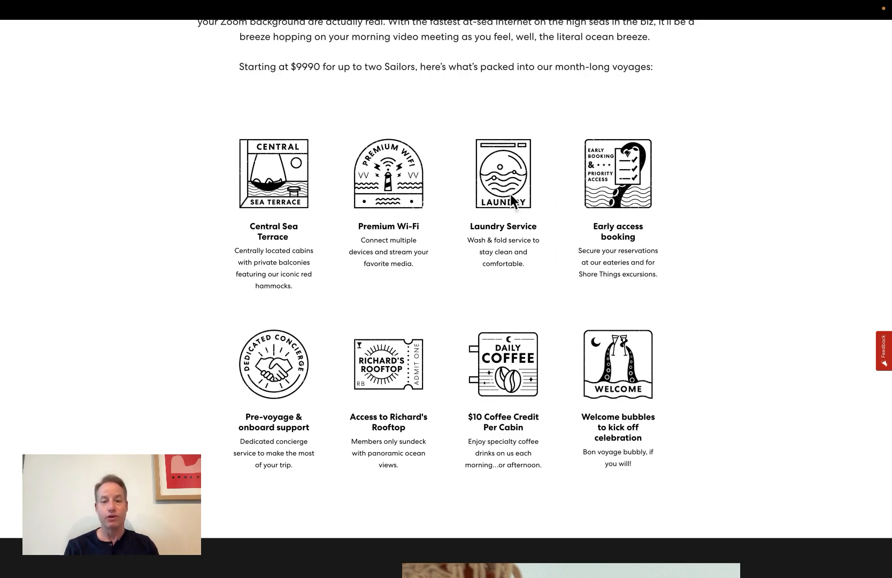
mouse_move(681, 319)
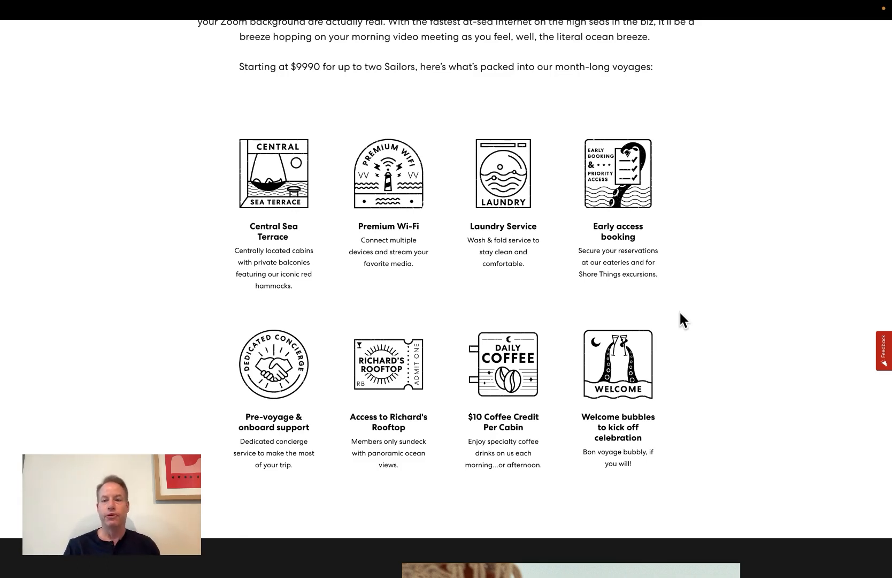
mouse_move(713, 271)
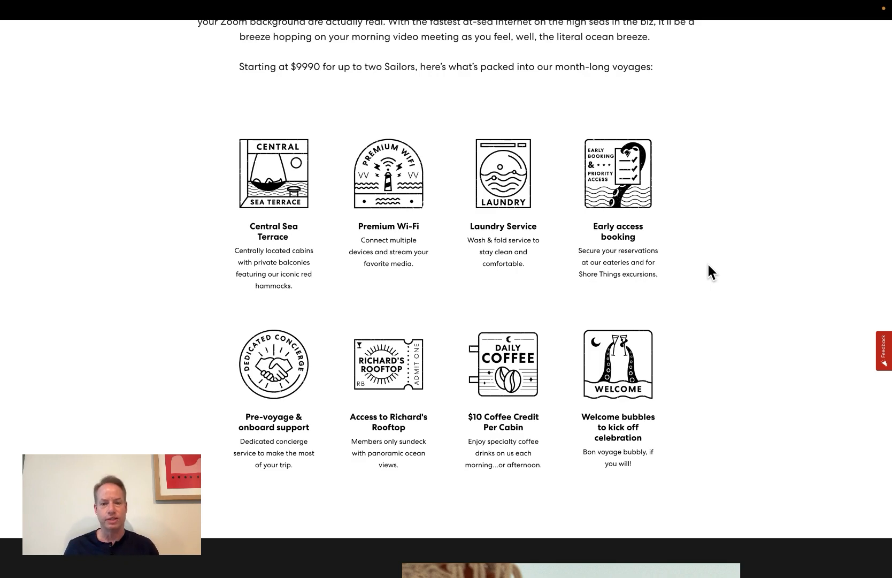
mouse_move(379, 356)
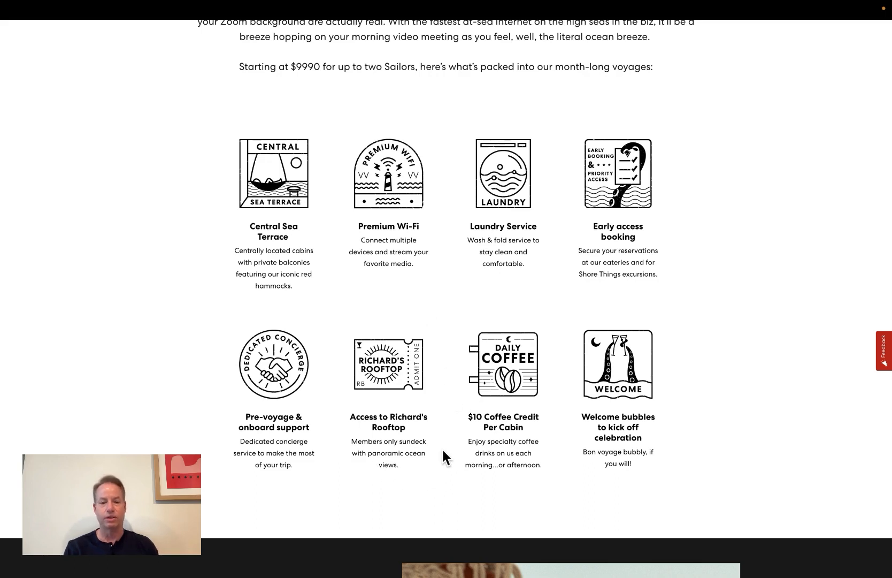
mouse_move(443, 481)
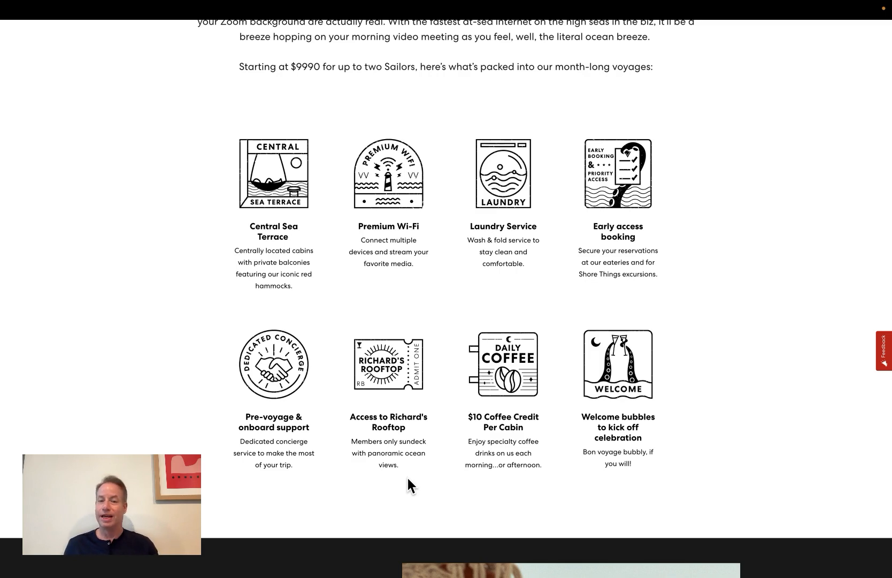
mouse_move(443, 460)
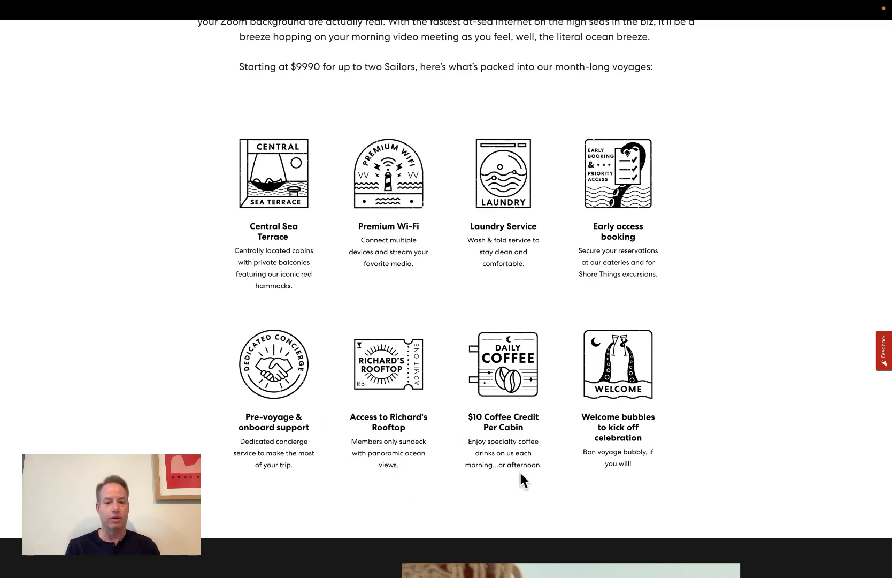
mouse_move(524, 496)
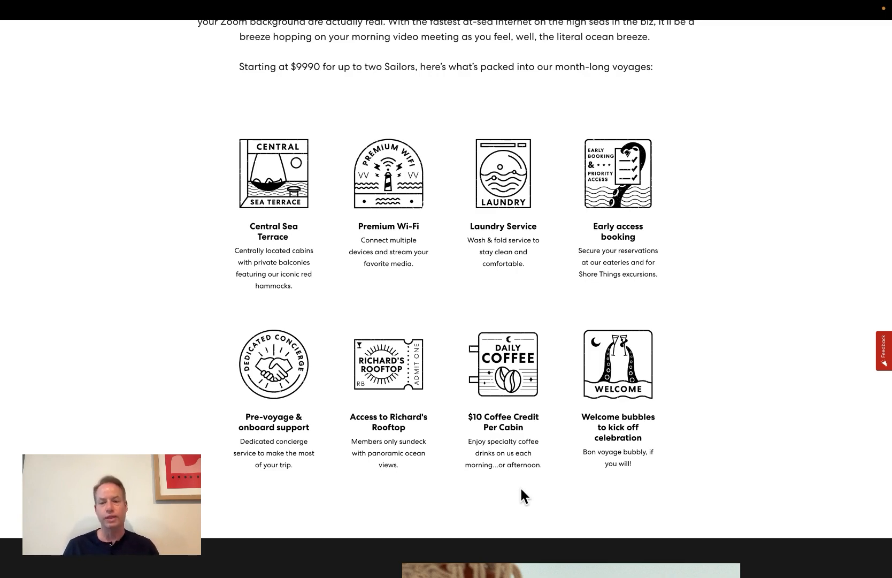
mouse_move(658, 344)
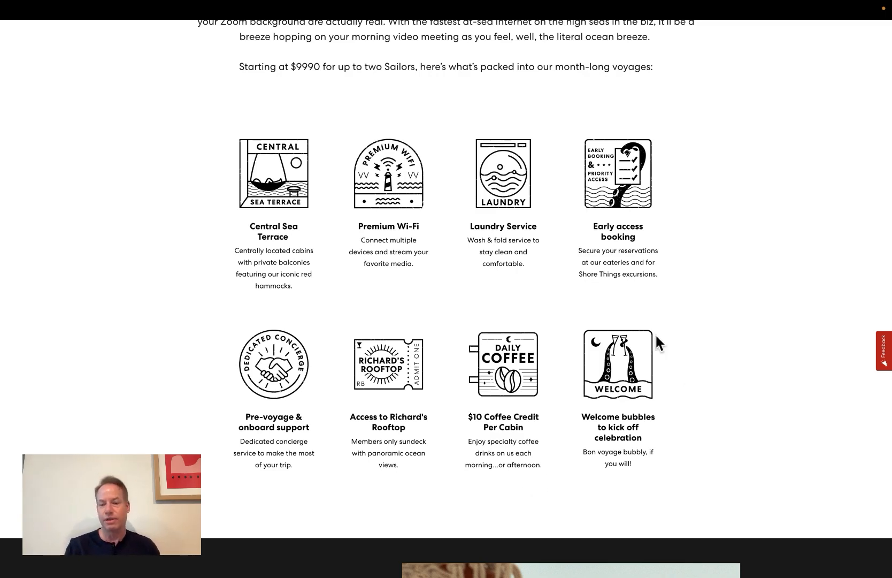
Scroll from 'Secure your spot' down to the Itineraries section listing June's four weekly sailings.
scroll("down", 3)
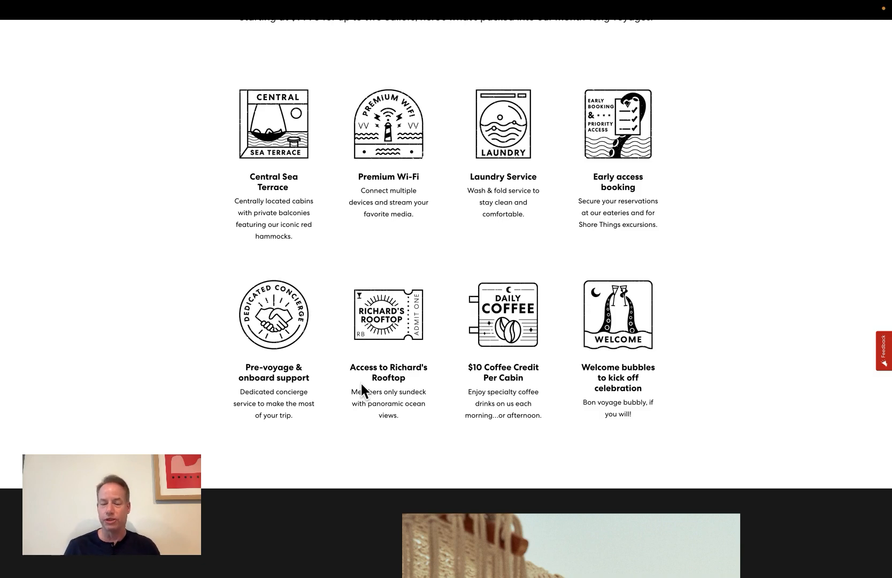
scroll("down", 3)
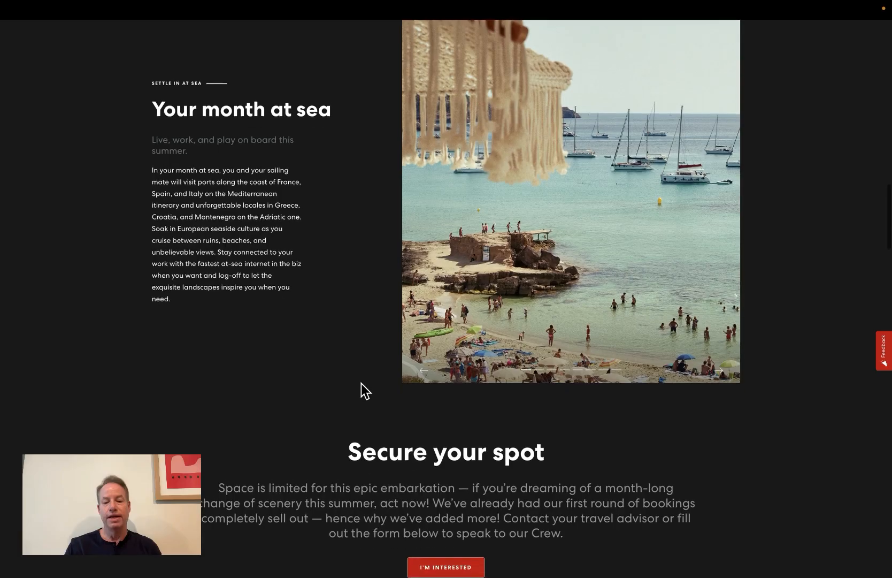
scroll("down", 3)
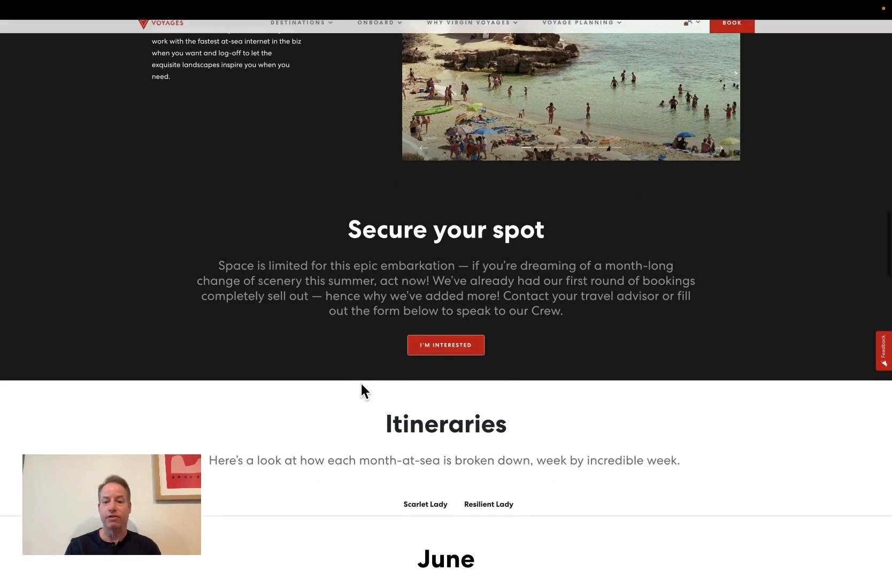
scroll("up", 3)
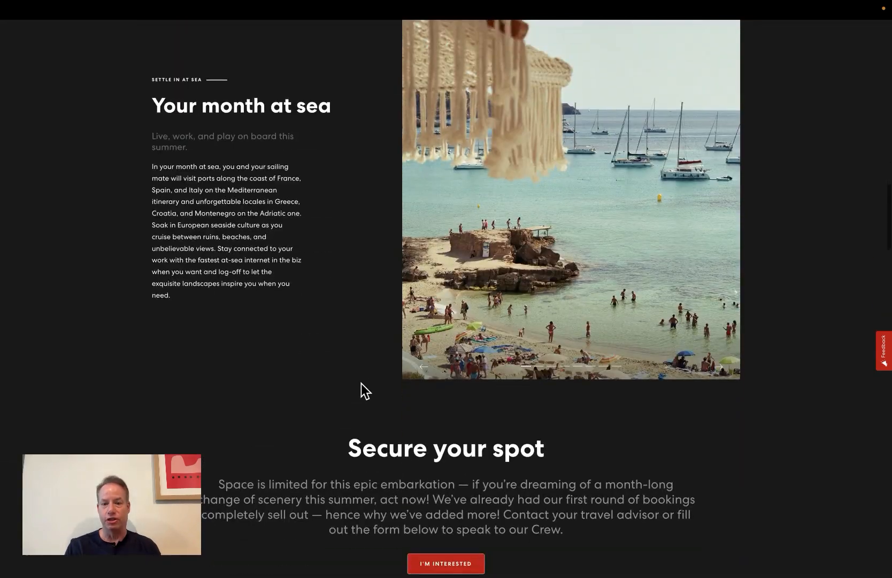
scroll("down", 3)
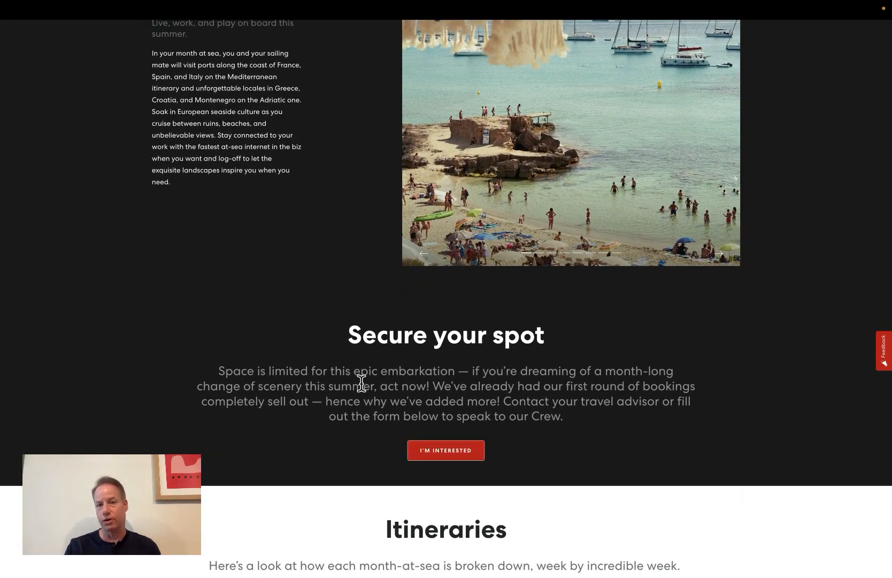
scroll("down", 3)
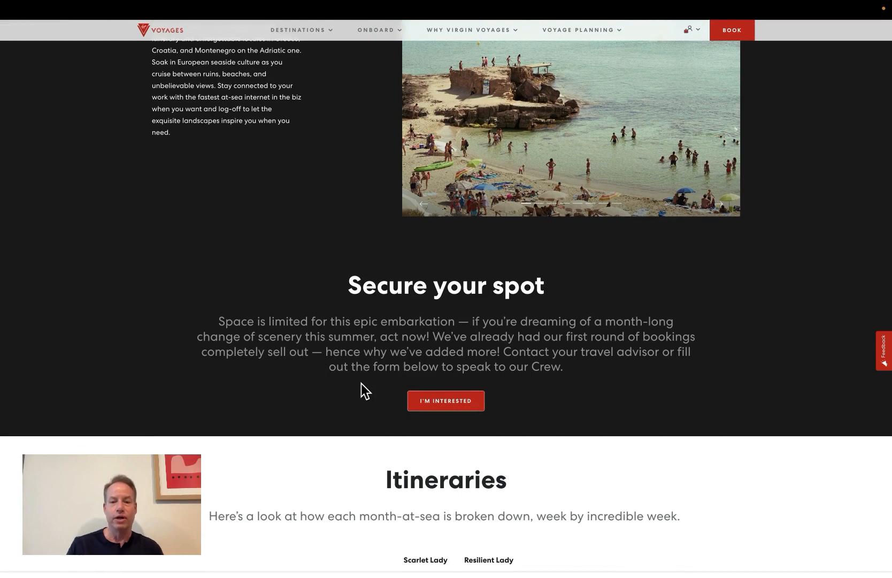
scroll("down", 3)
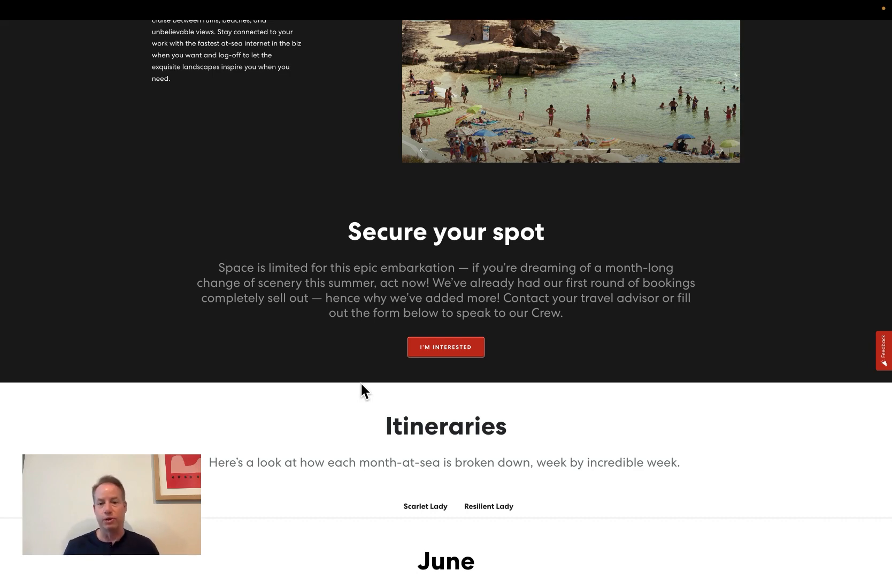
scroll("down", 3)
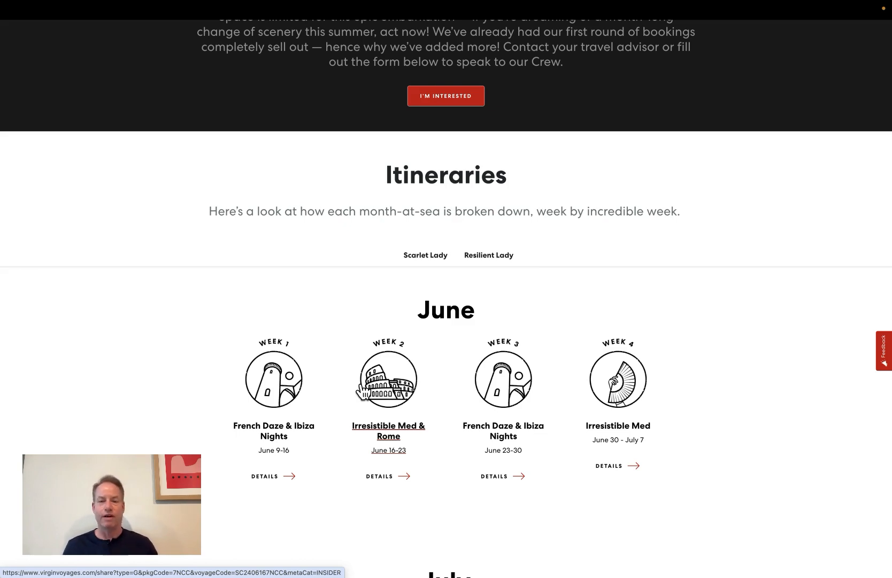
mouse_move(399, 506)
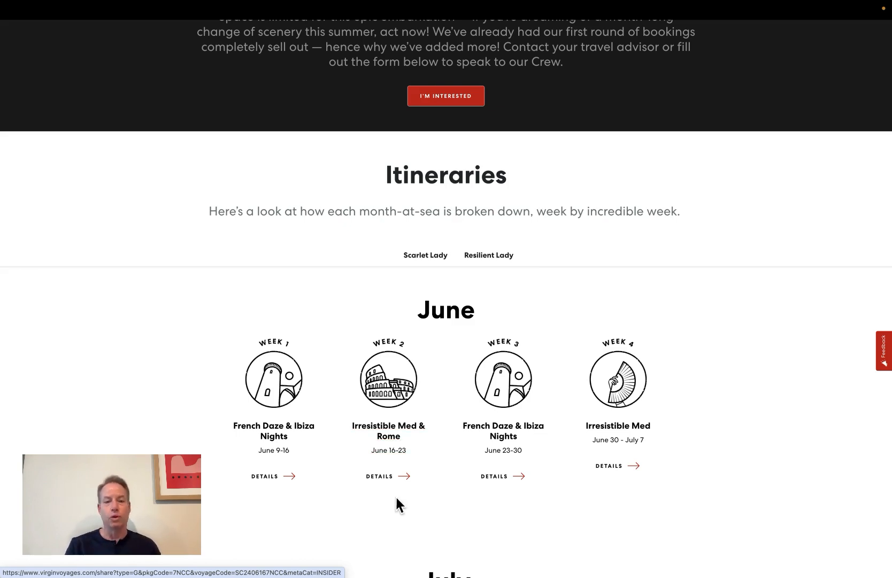
scroll("down", 3)
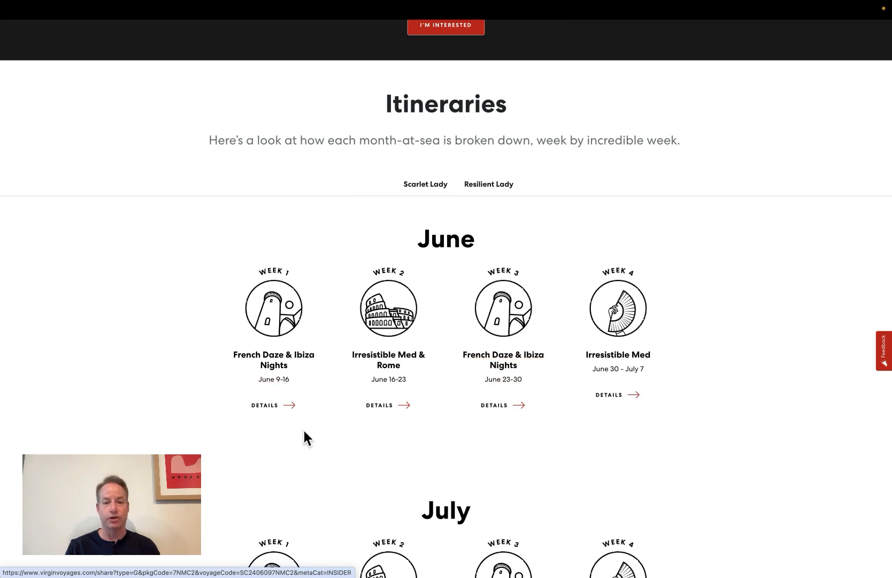
scroll("down", 3)
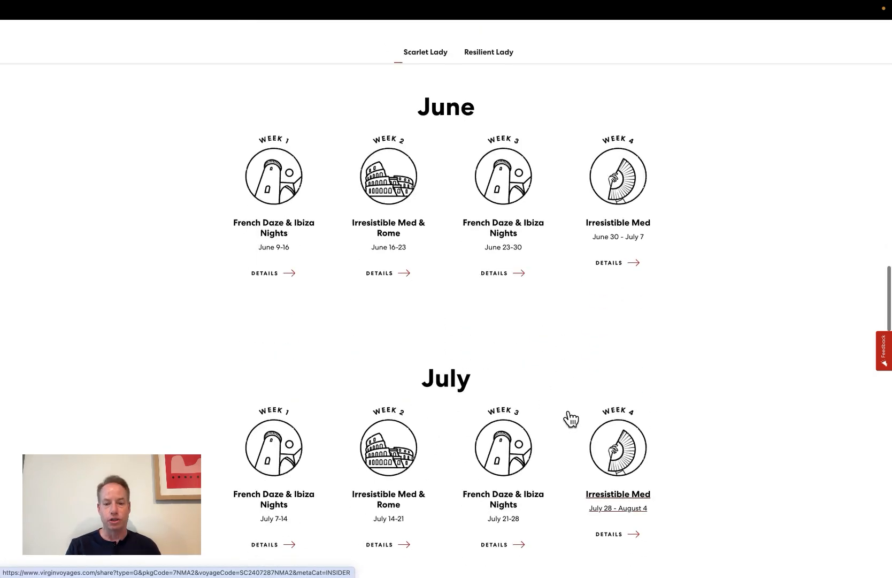
scroll("down", 3)
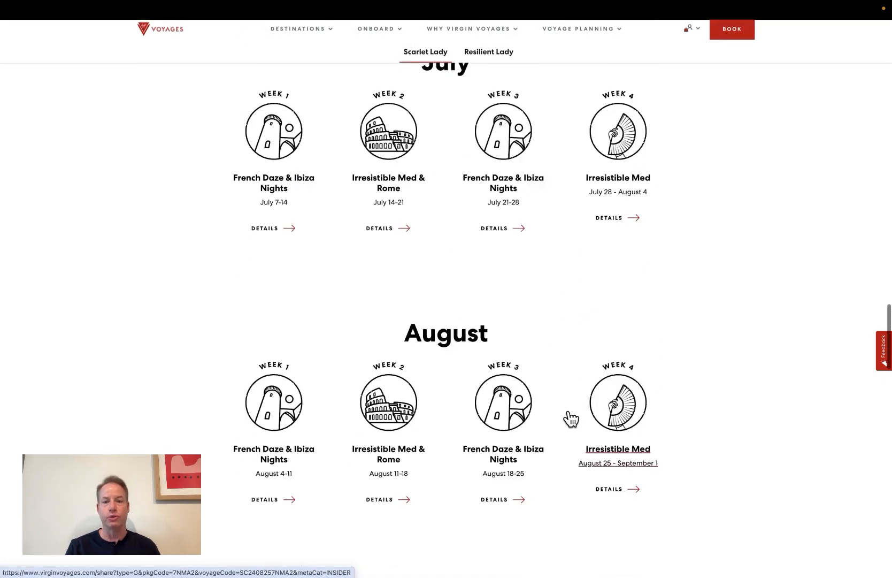
scroll("up", 3)
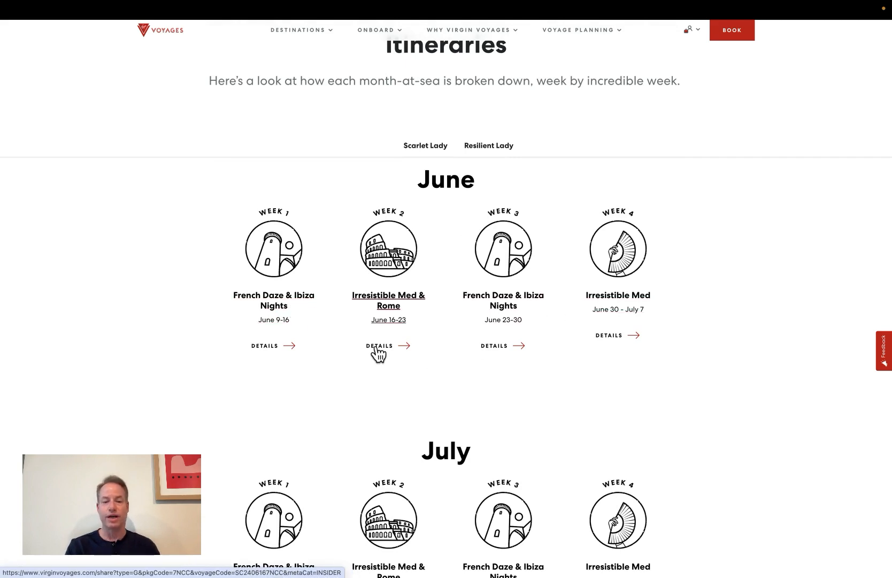
mouse_move(611, 312)
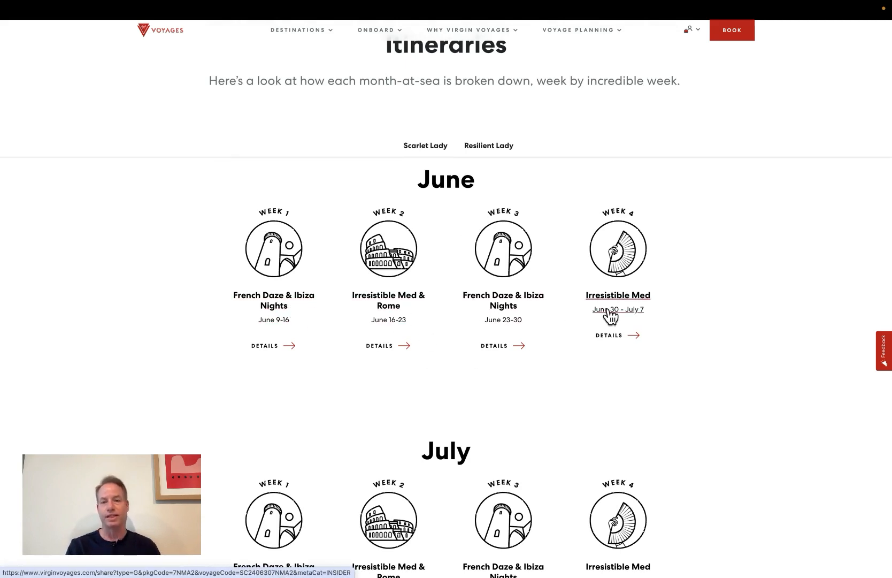
scroll("down", 3)
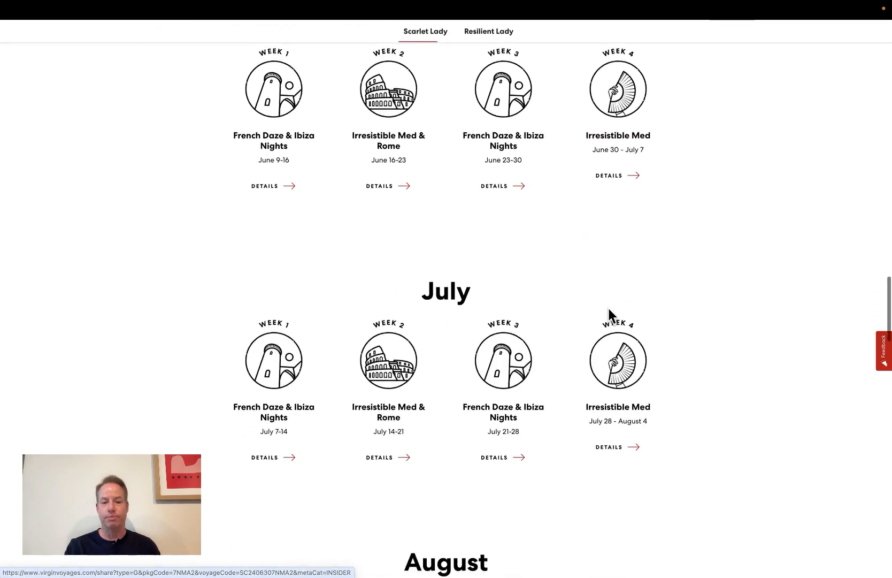
scroll("down", 3)
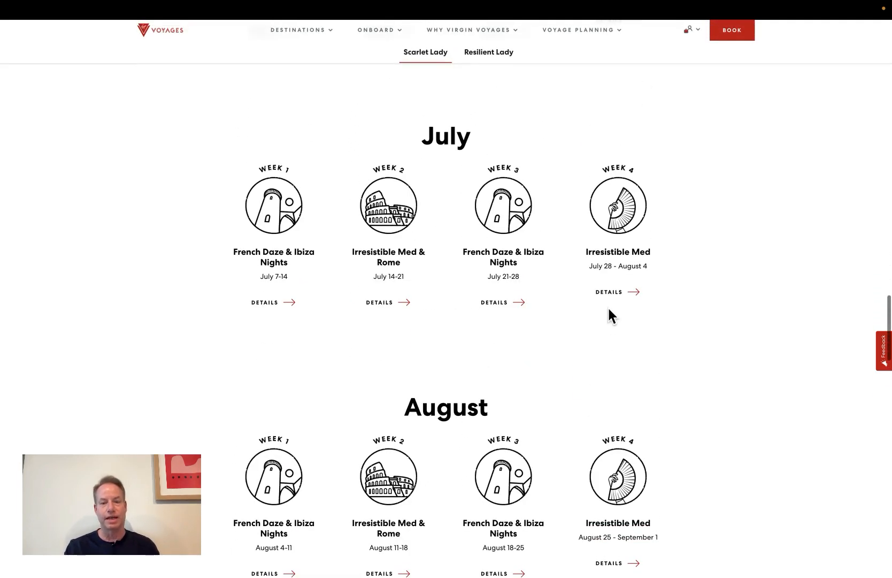
left_click(489, 53)
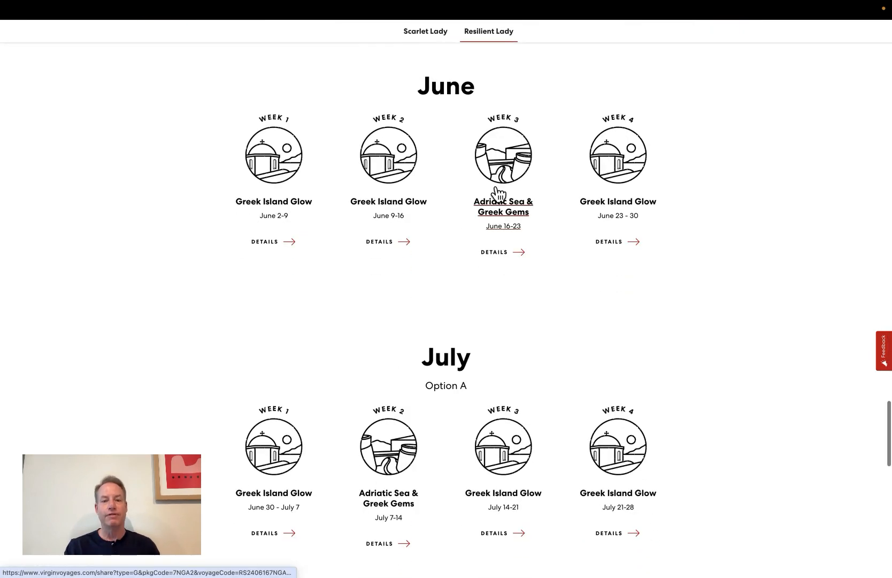
mouse_move(262, 196)
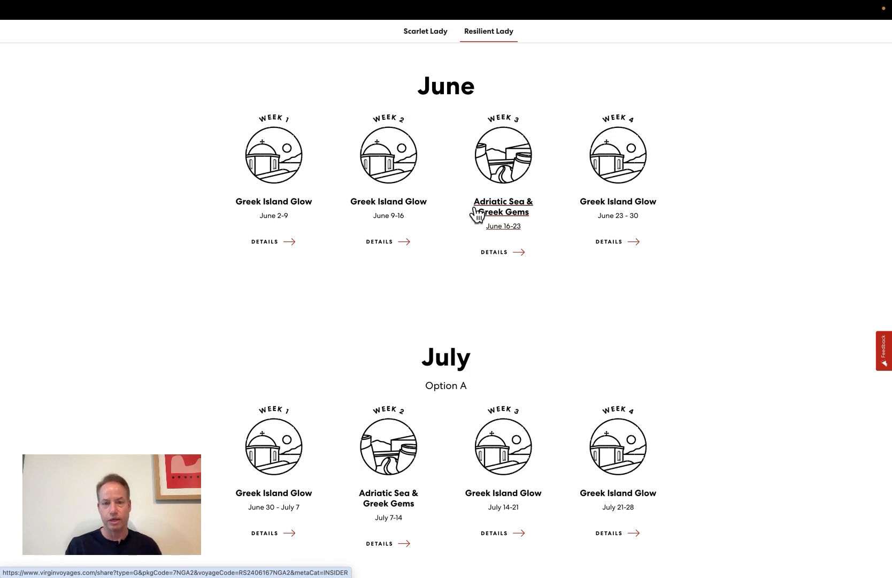
mouse_move(403, 202)
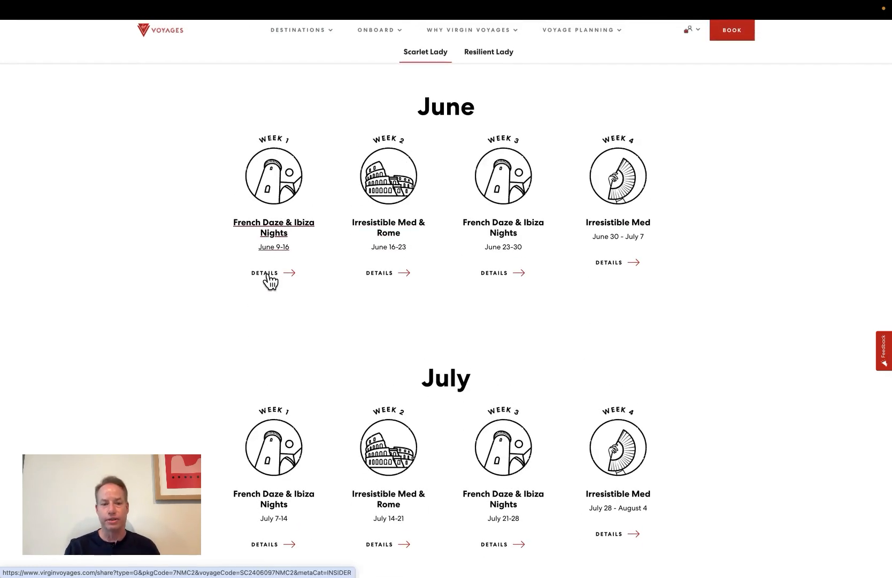
Bring up the June 9–16 French Daze & Ibiza Nights day-by-day itinerary via its DETAILS link.
left_click(266, 274)
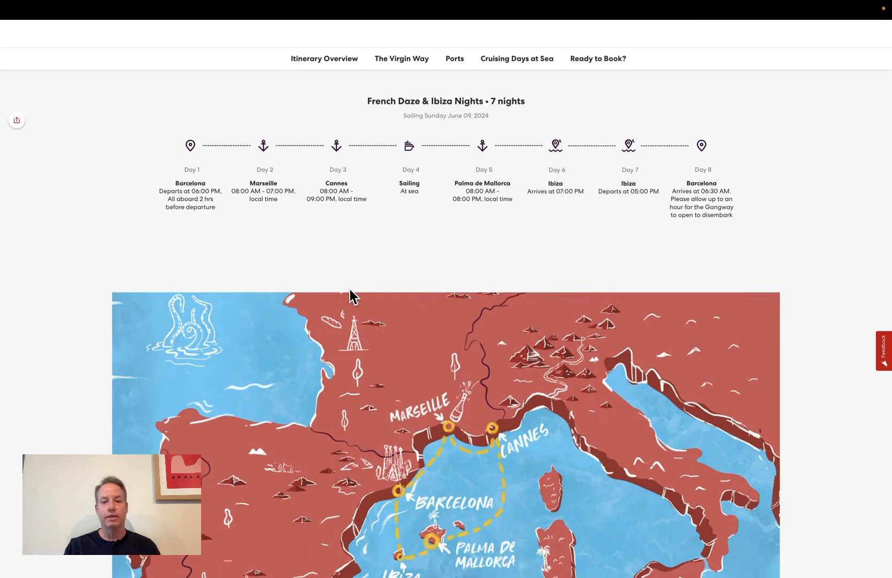
mouse_move(455, 164)
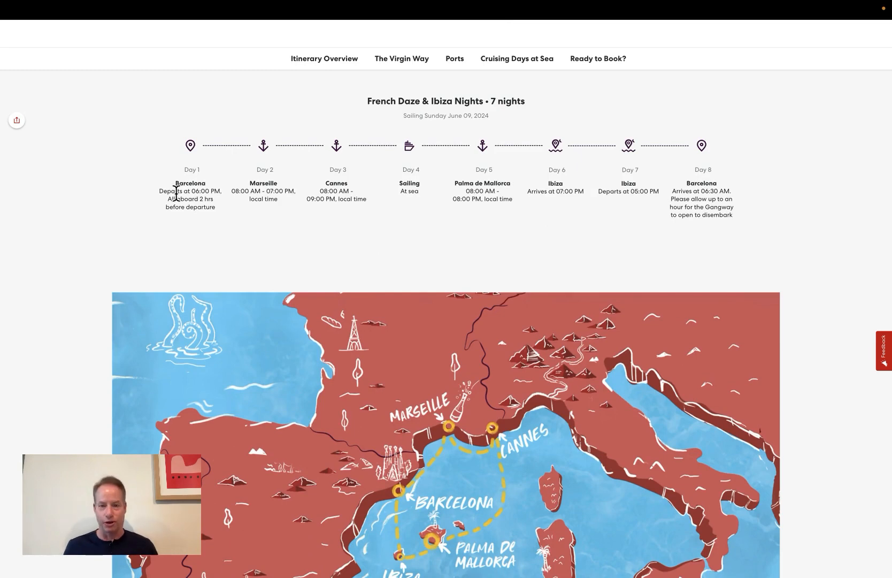
mouse_move(265, 203)
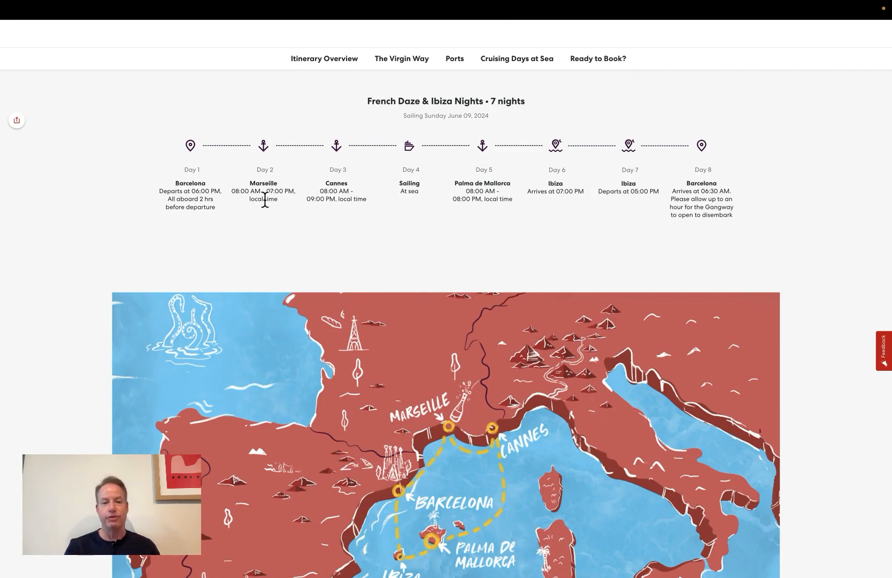
mouse_move(489, 183)
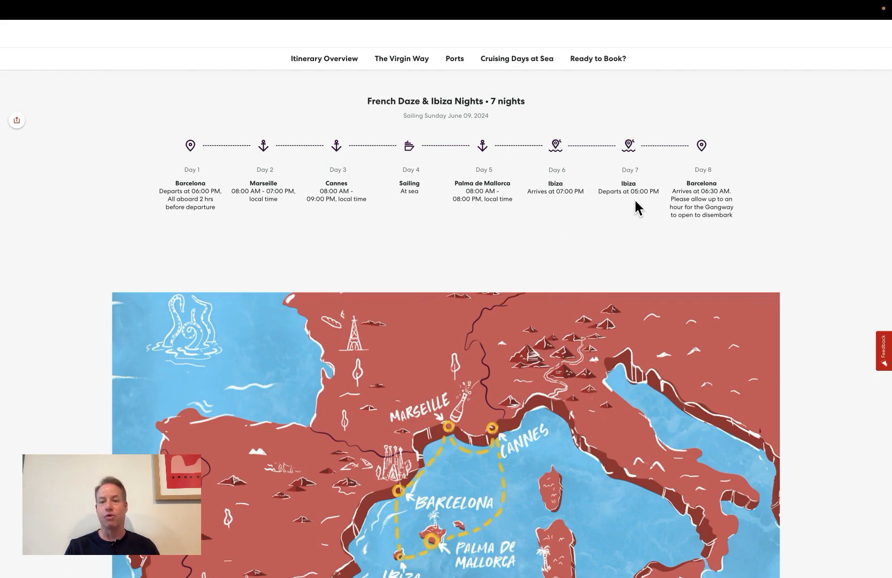
mouse_move(695, 194)
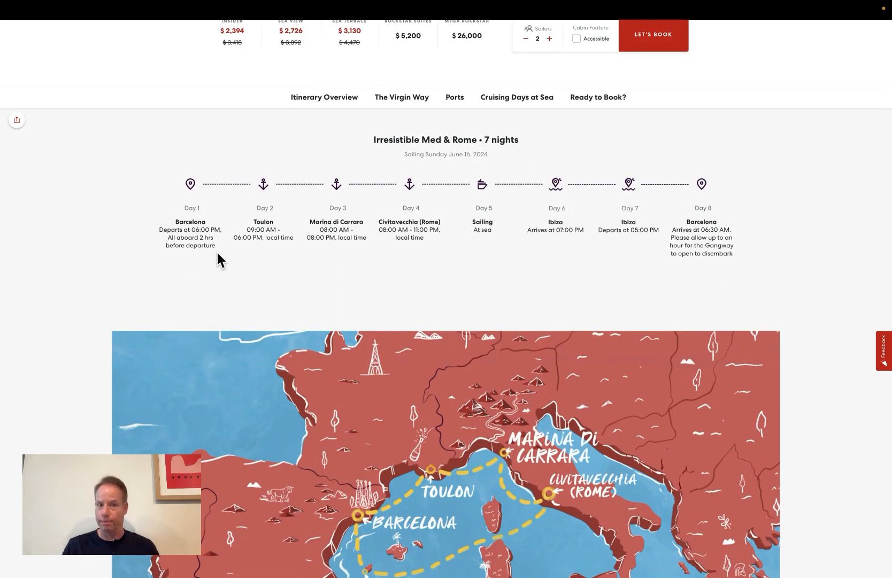
mouse_move(264, 227)
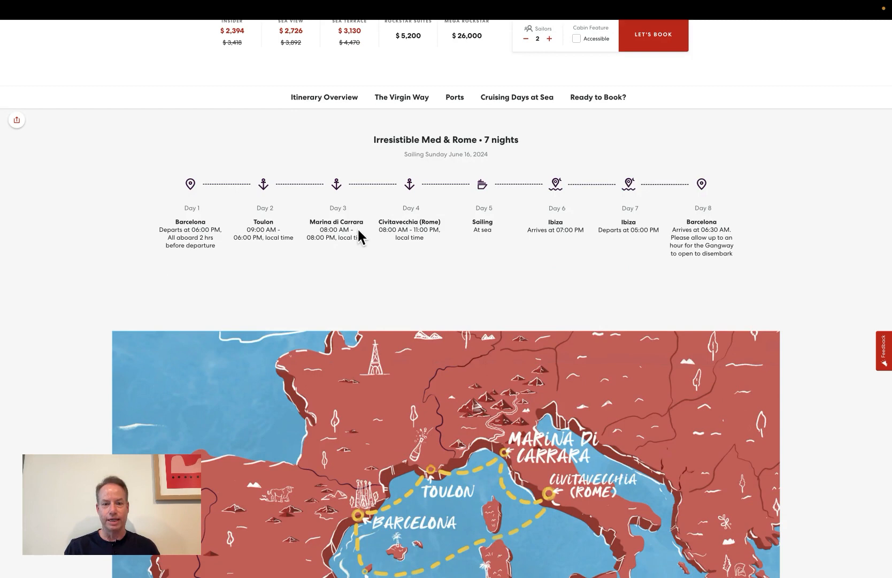
mouse_move(469, 244)
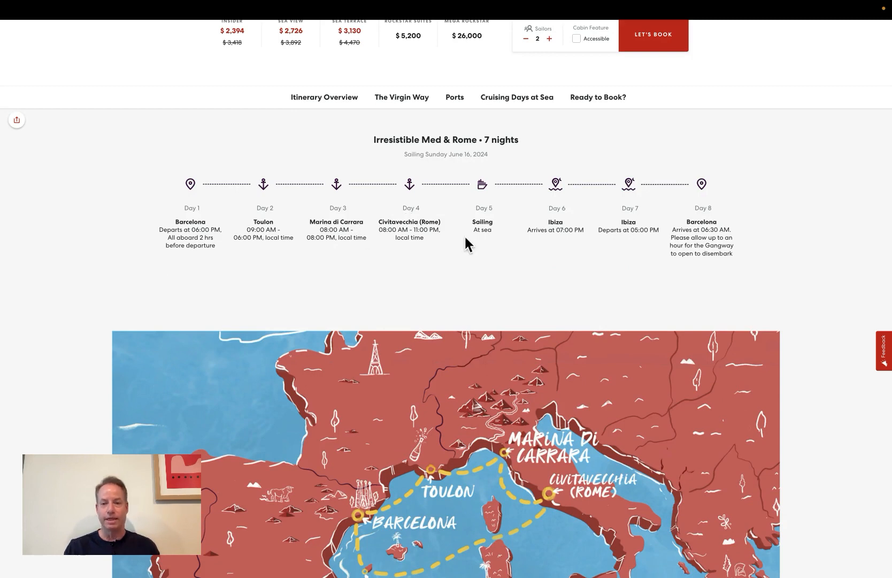
mouse_move(480, 209)
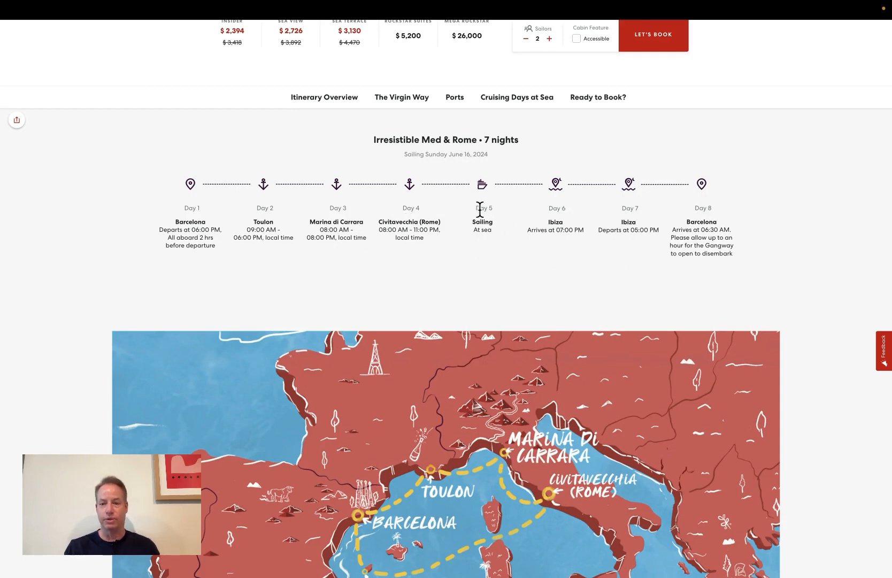
mouse_move(620, 263)
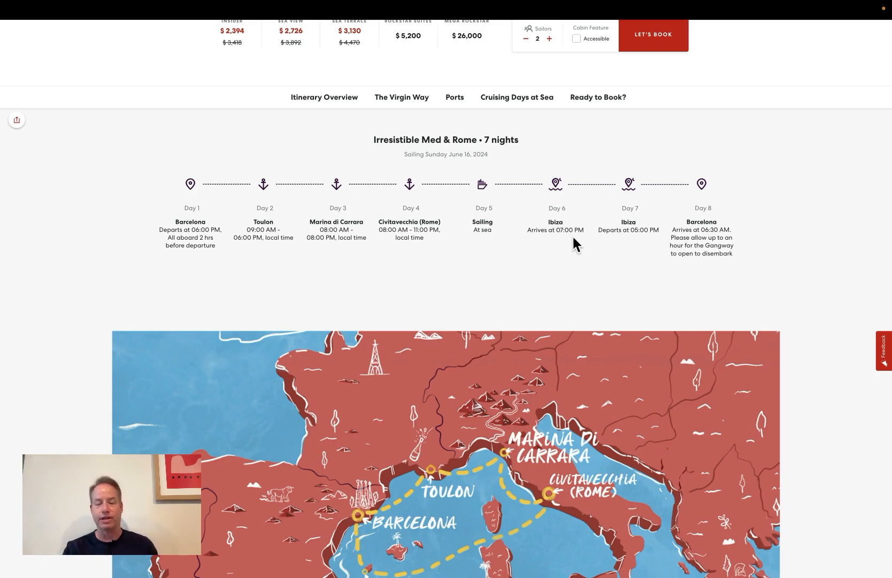
mouse_move(577, 249)
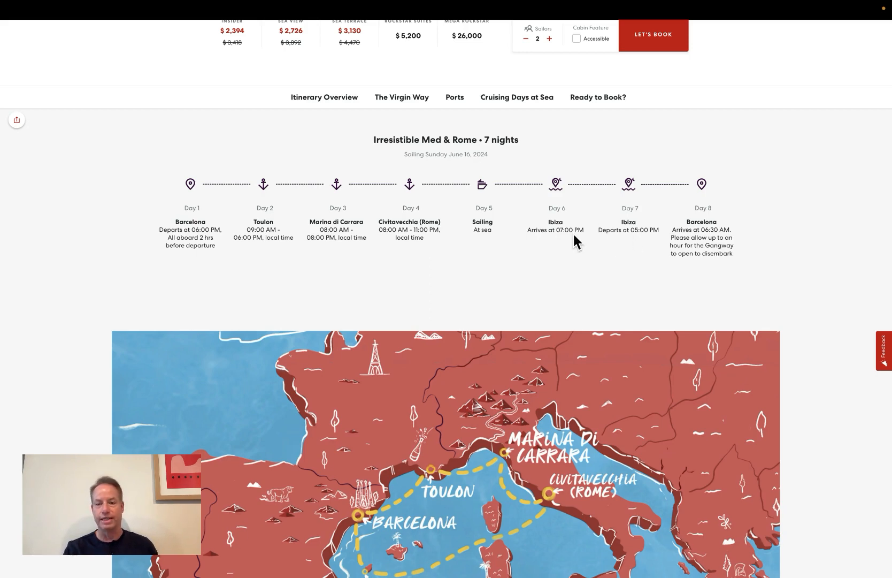
mouse_move(571, 225)
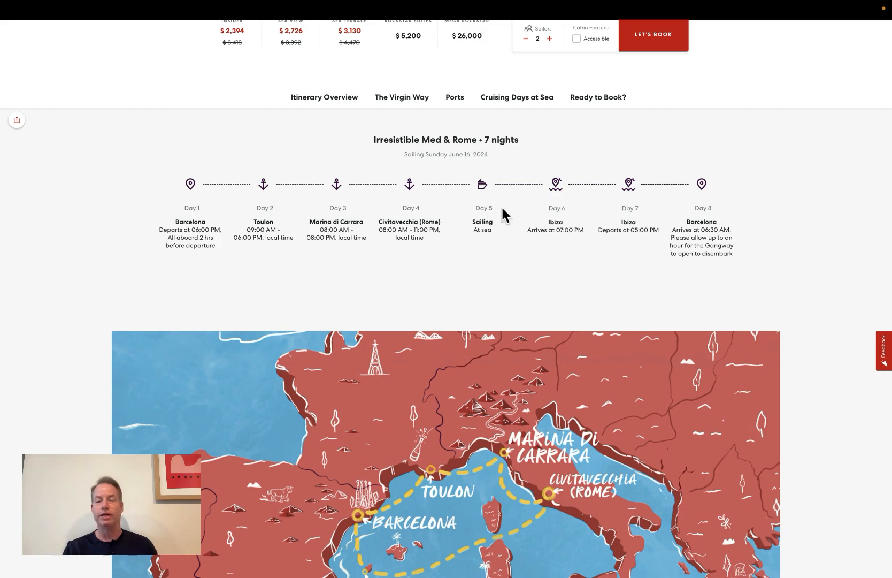
mouse_move(552, 270)
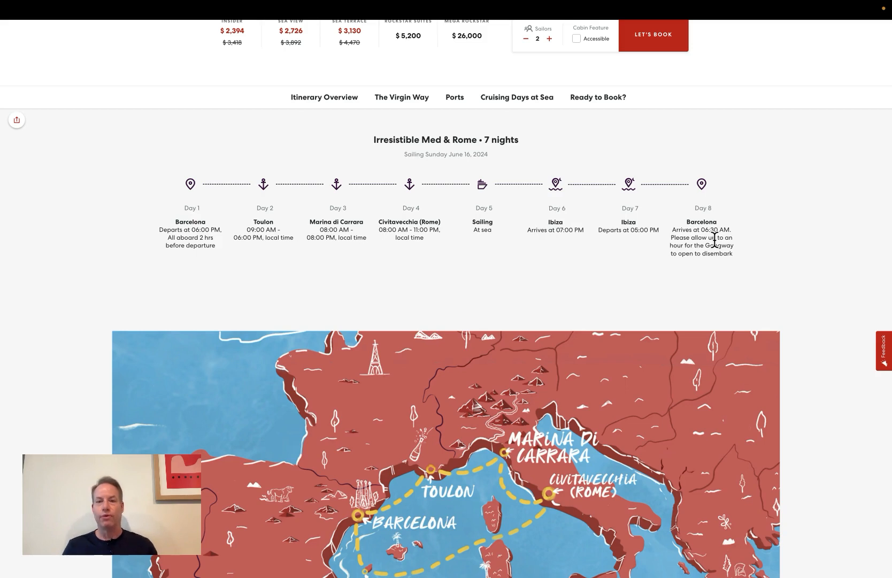
mouse_move(493, 127)
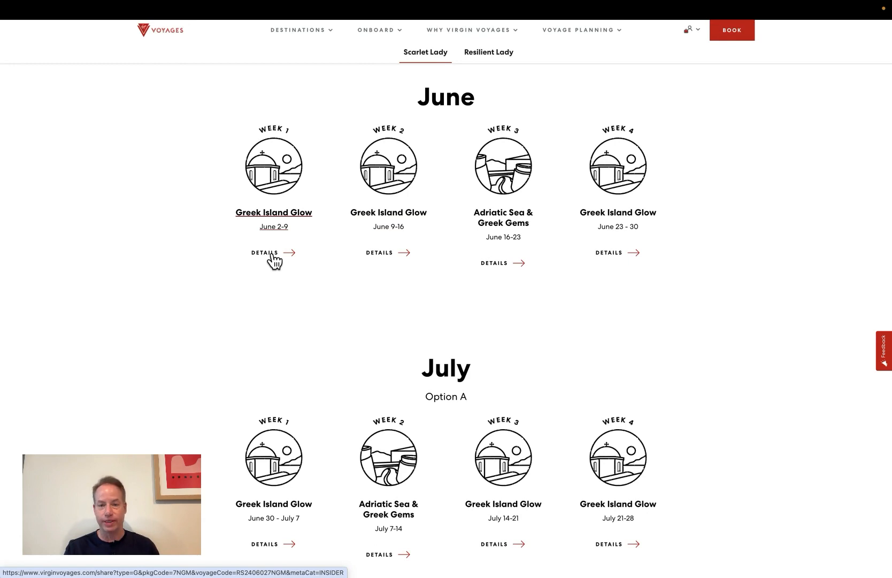
Bring up the June 2–9 Greek Island Glow itinerary via its DETAILS link.
left_click(265, 253)
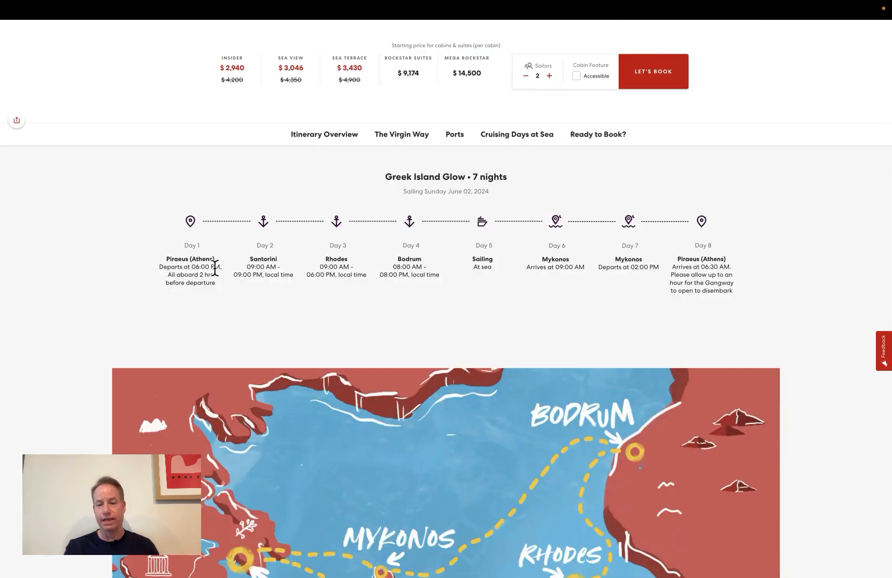
mouse_move(259, 265)
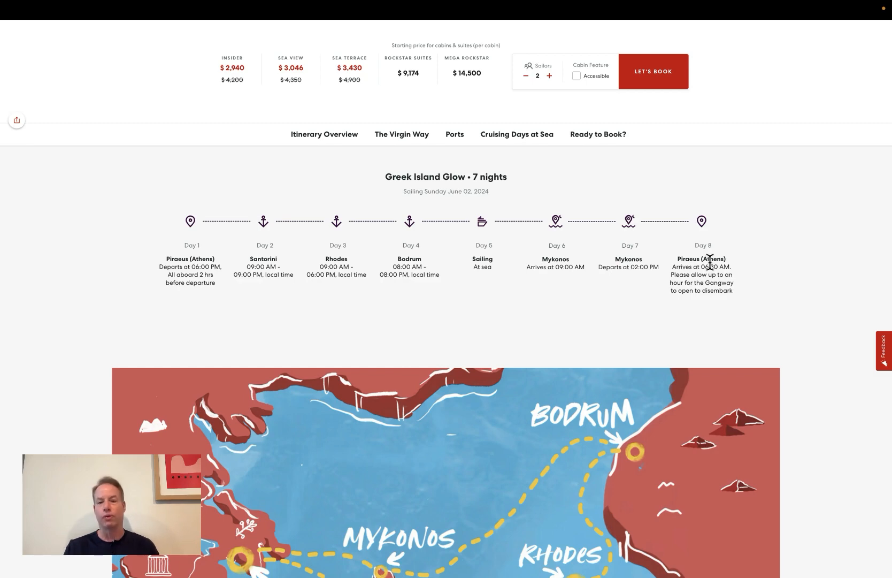
mouse_move(143, 257)
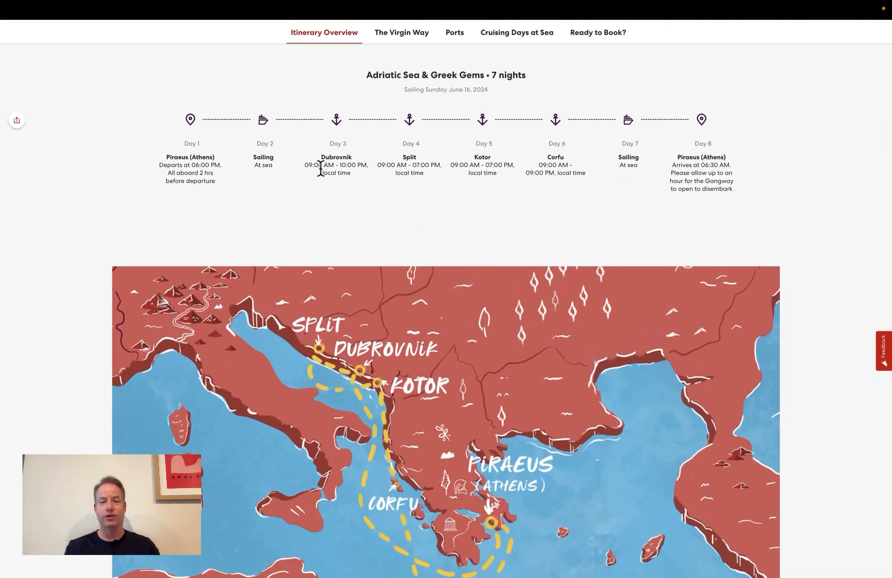
mouse_move(261, 160)
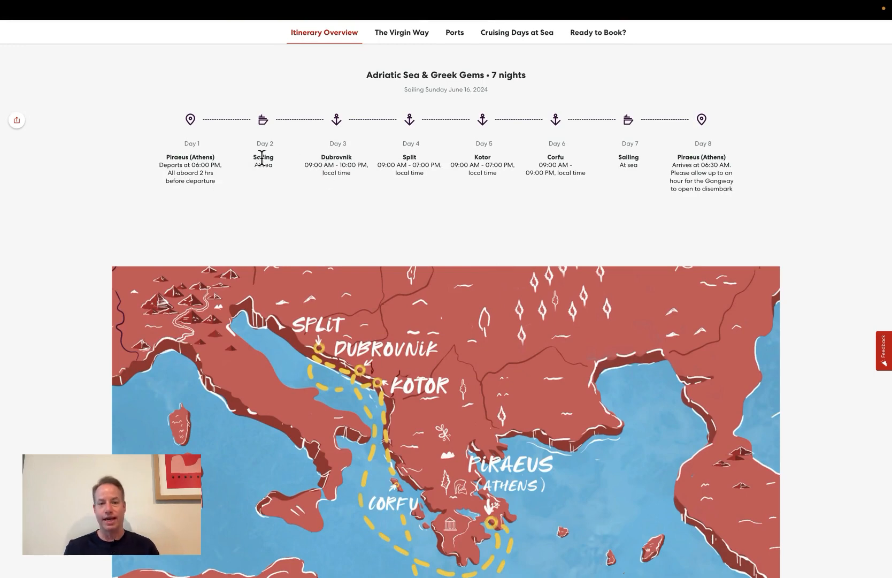
mouse_move(404, 170)
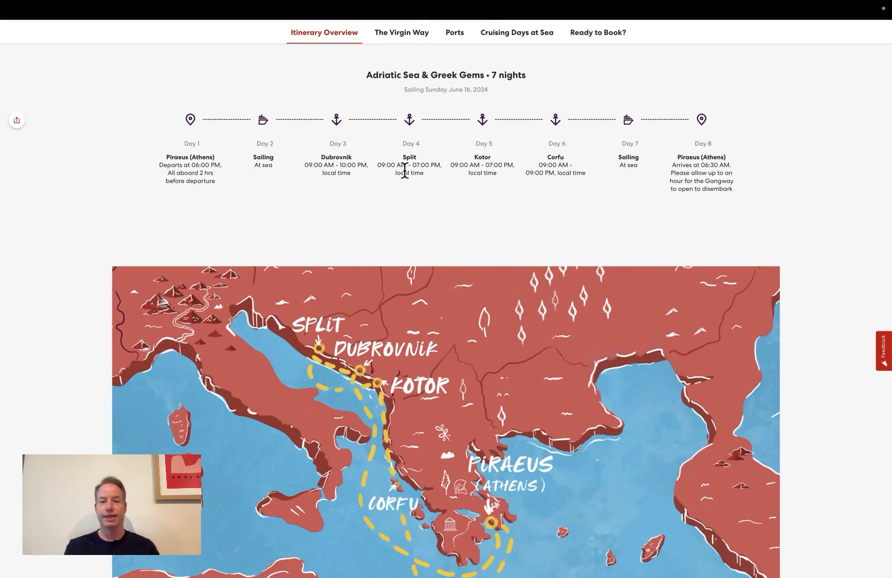
mouse_move(489, 163)
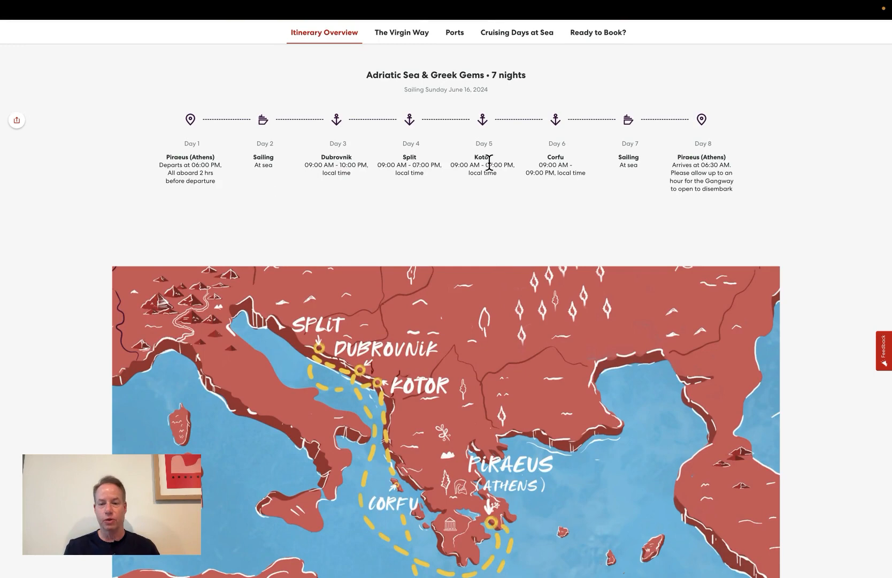
mouse_move(633, 178)
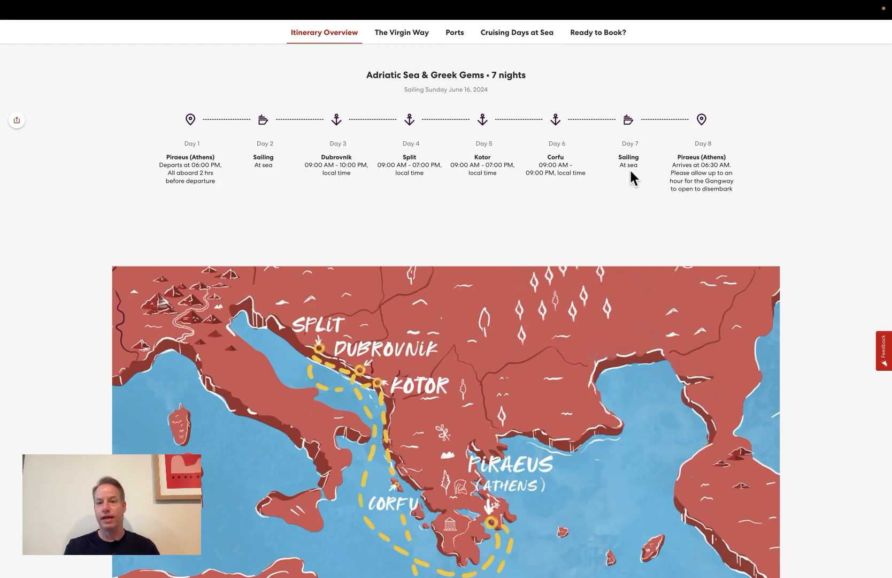
mouse_move(708, 165)
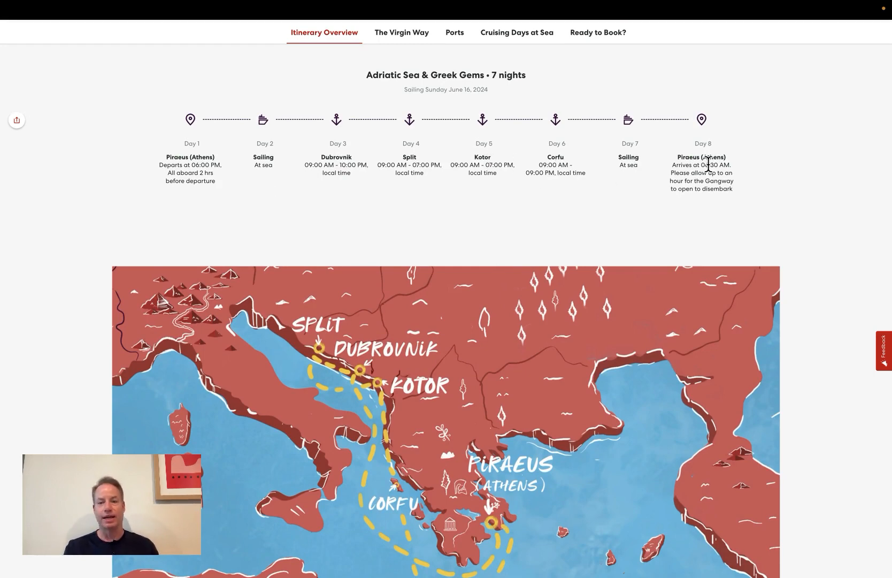
mouse_move(470, 147)
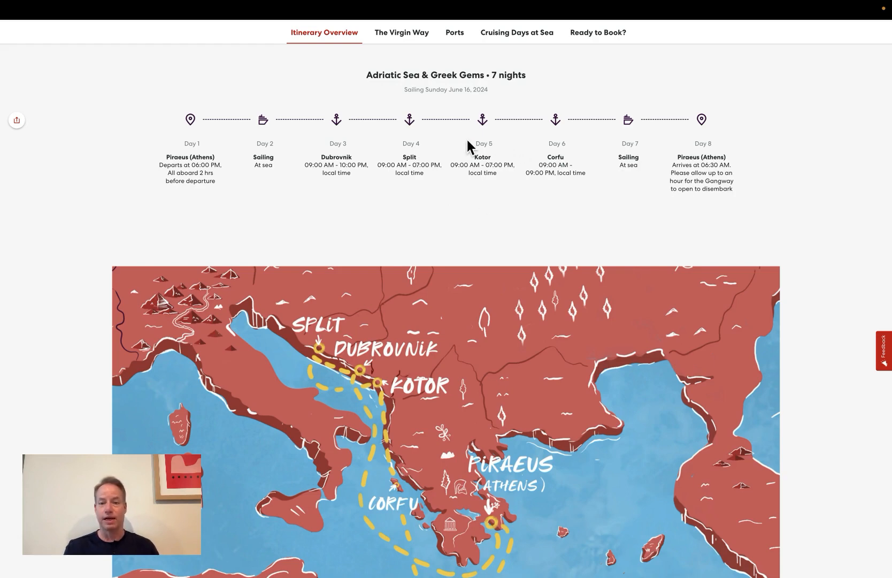
mouse_move(344, 160)
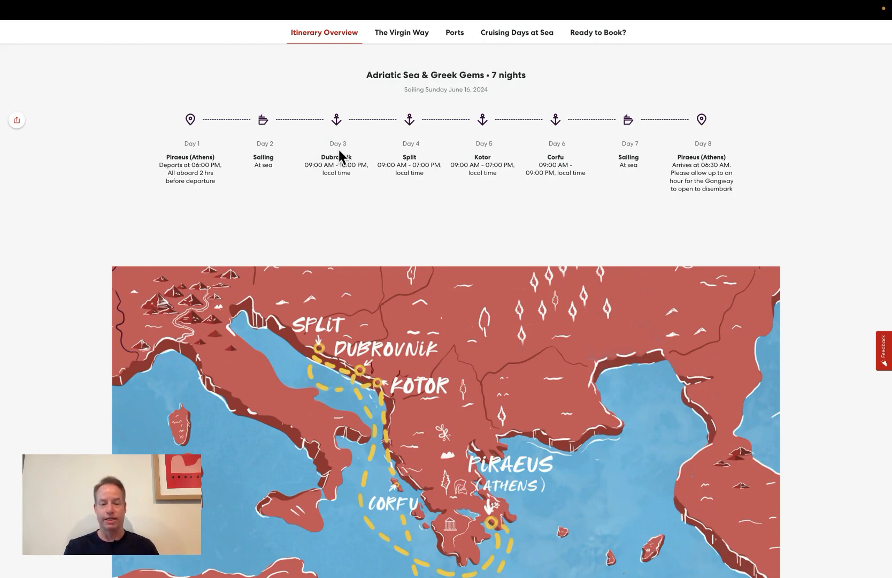
mouse_move(368, 168)
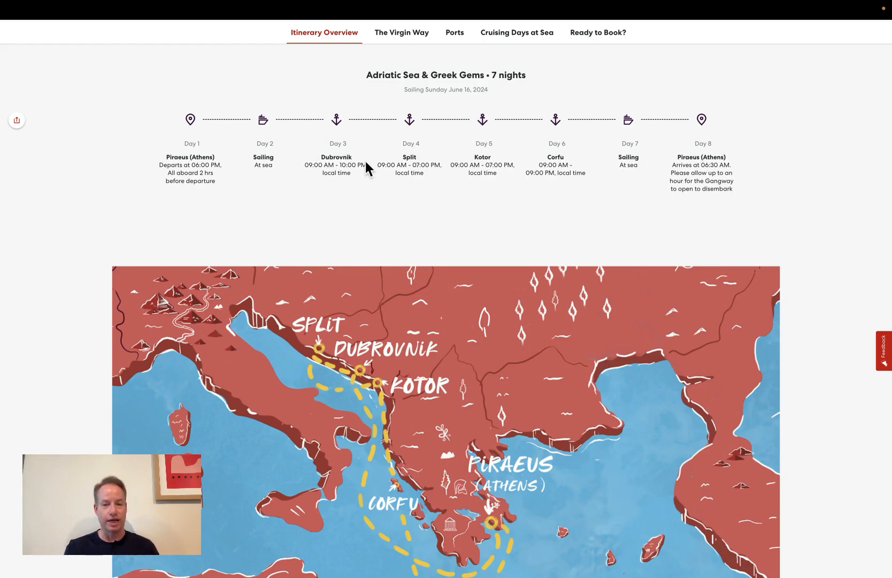
mouse_move(410, 159)
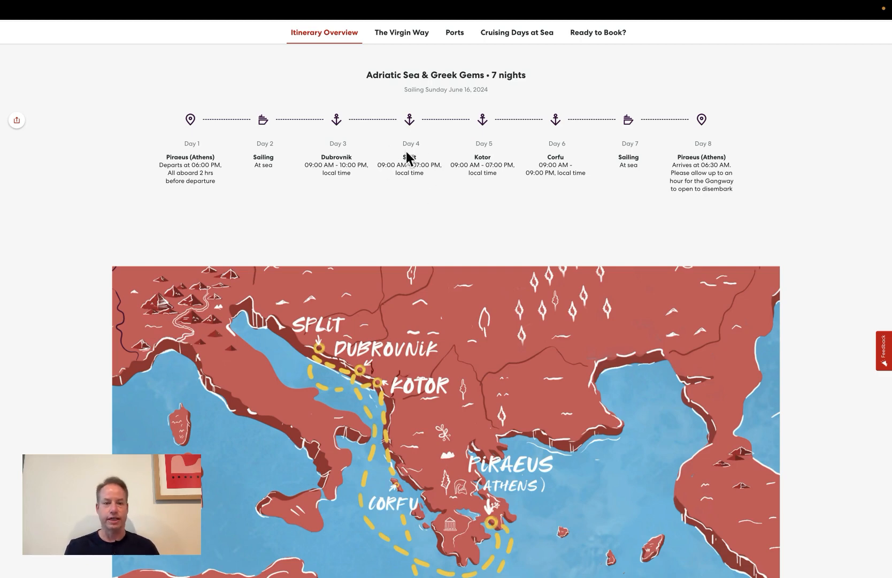
mouse_move(413, 195)
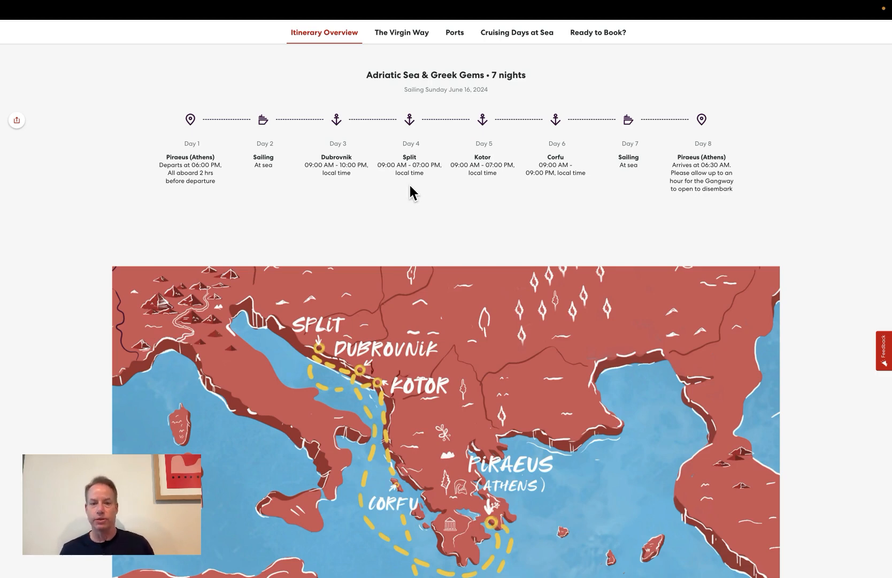
Scroll the Season Pass page back to 'Secure your spot' above June's four weekly sailings.
scroll("down", 3)
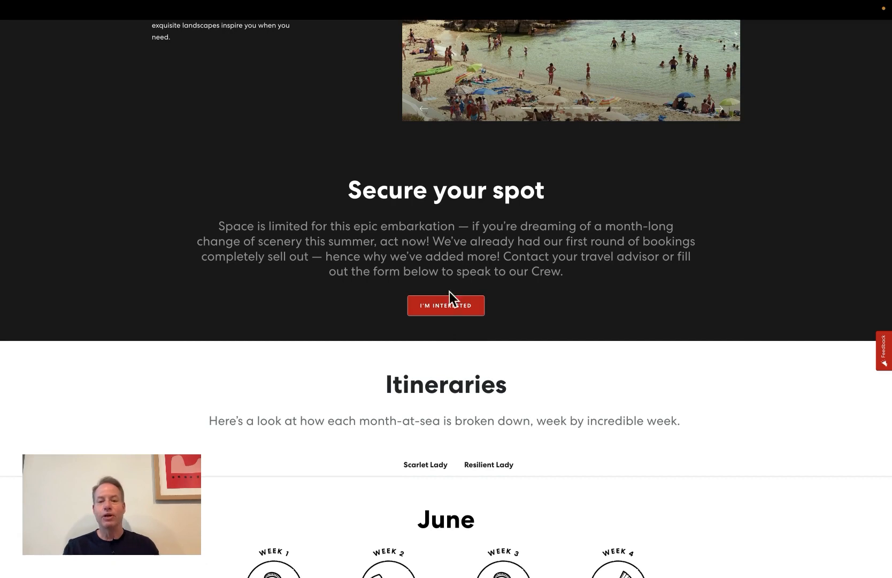
mouse_move(419, 276)
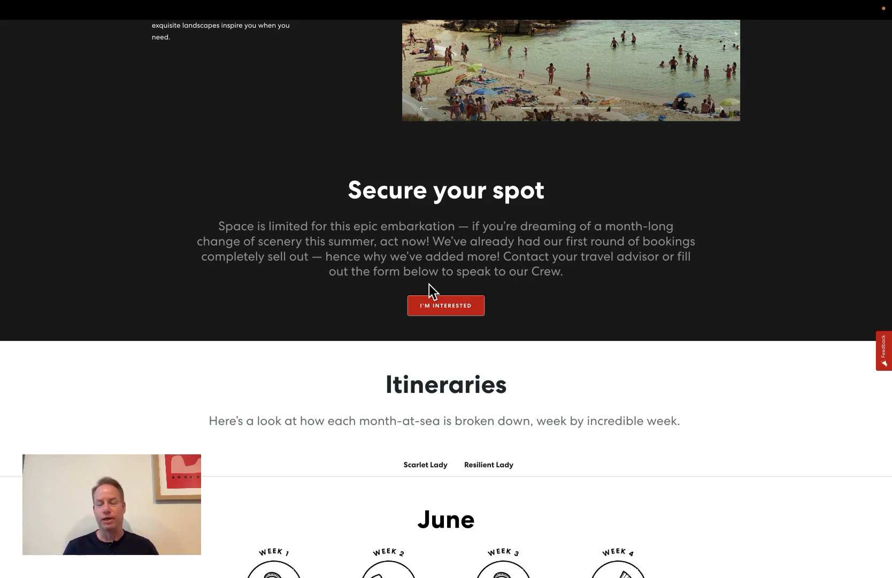
scroll("down", 3)
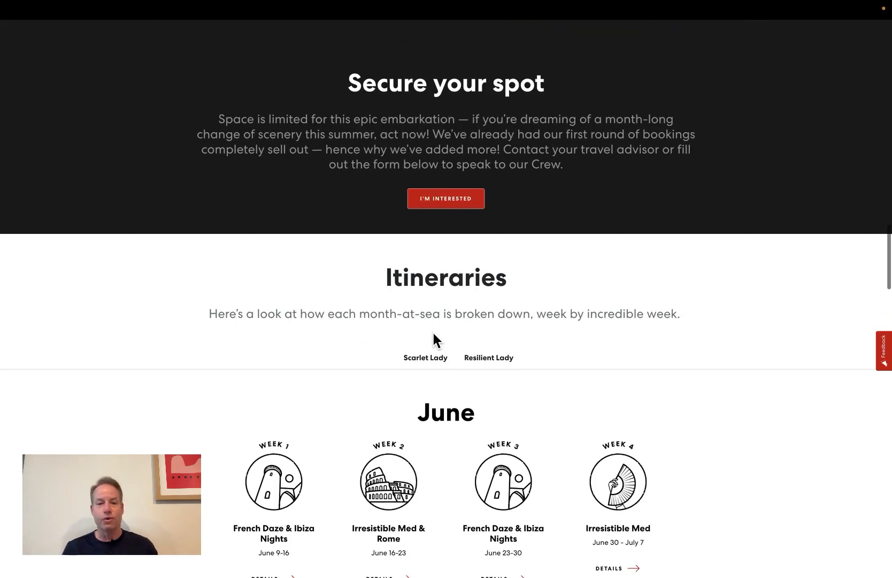